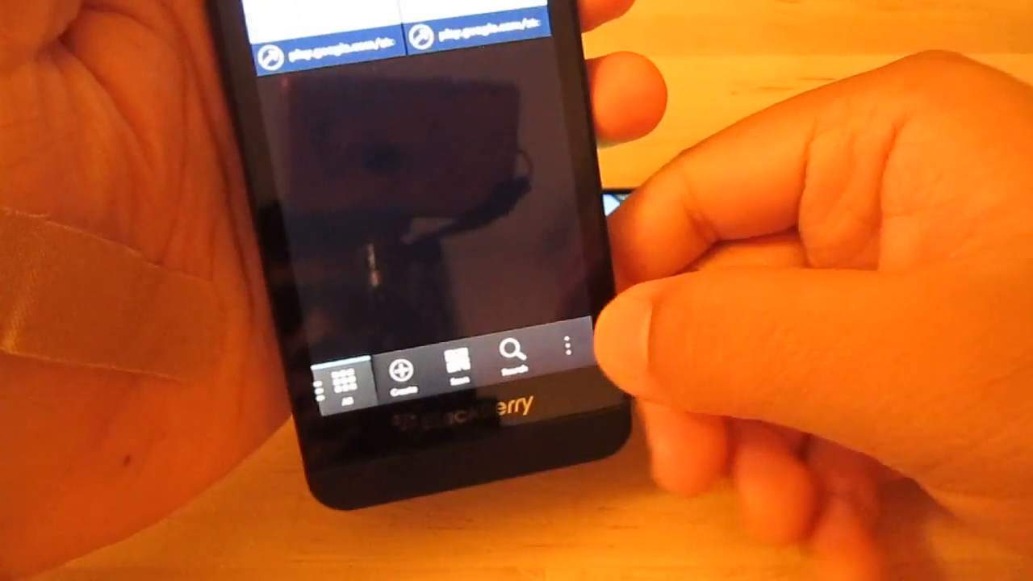
# Open the overflow menu listing Lock NFC Tag, Erase NFC Tag and Select Tags
pyautogui.click(570, 345)
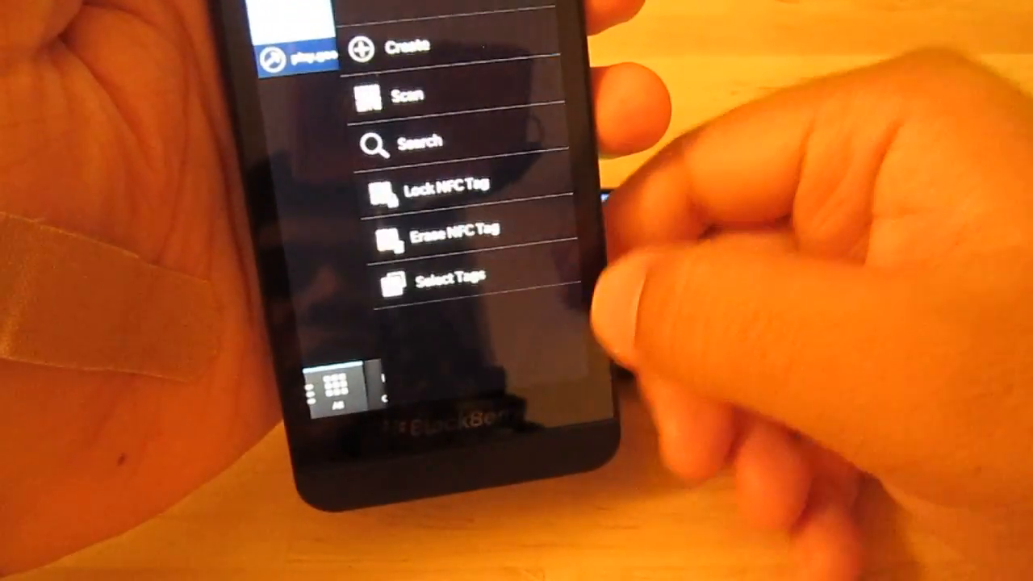